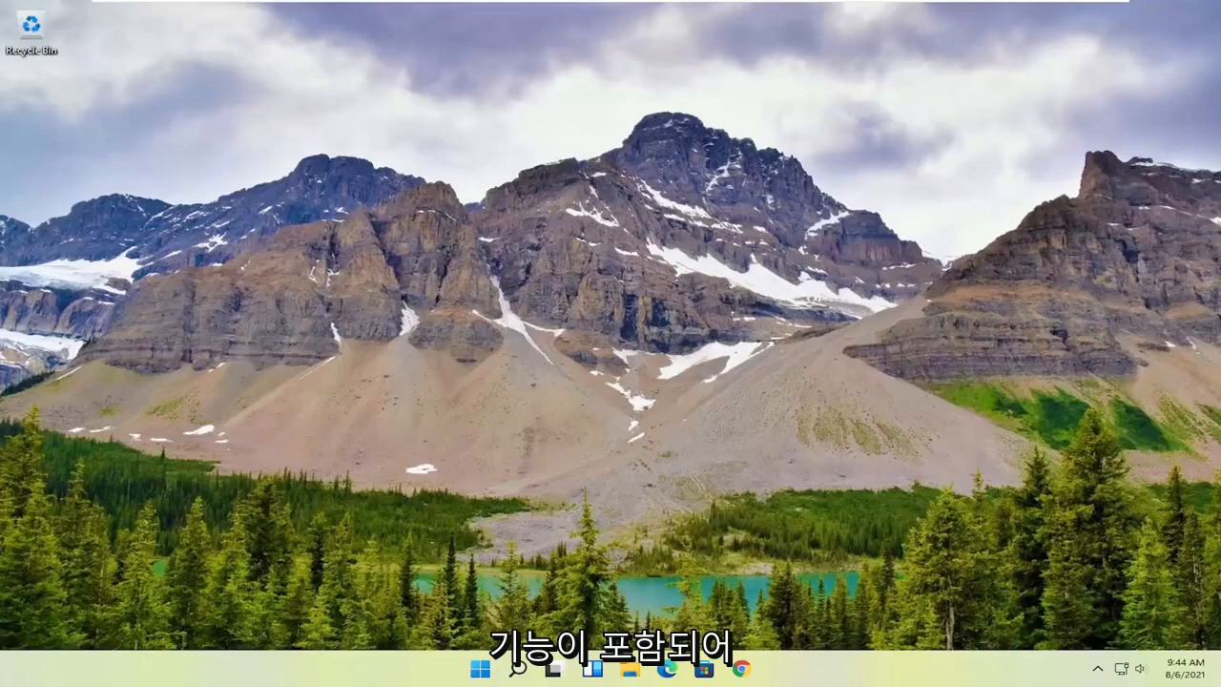
{"action": "mouse_move", "coordinate": [1132, 393]}
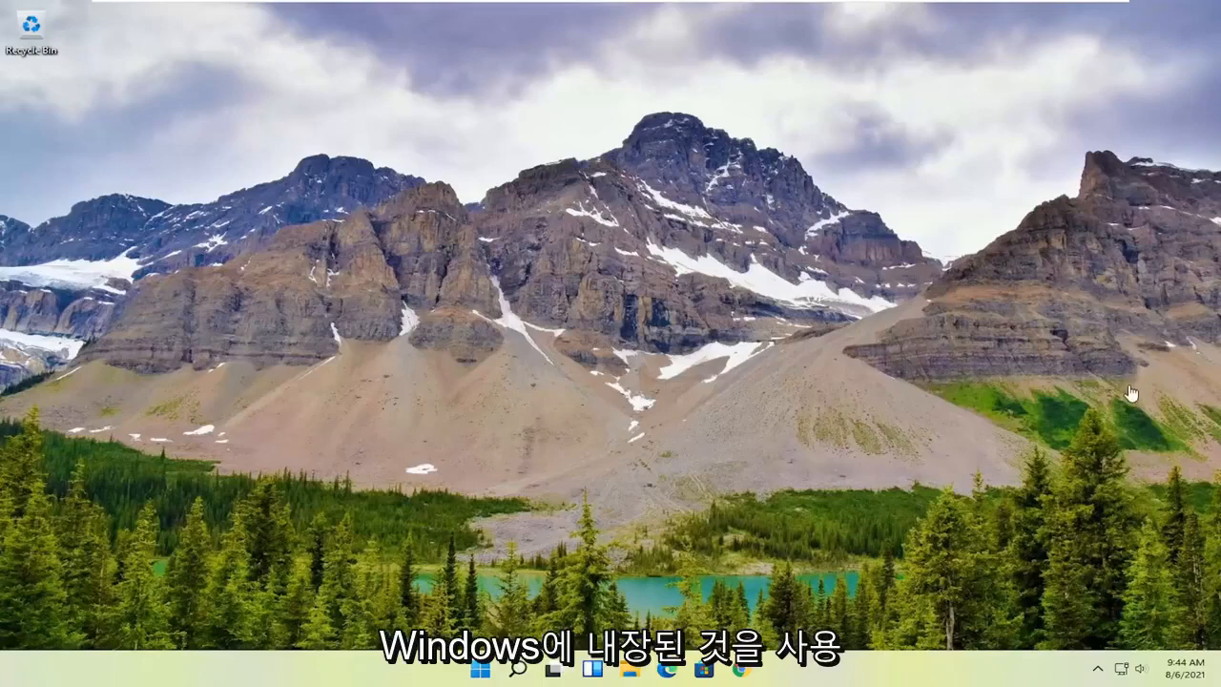
{"action": "mouse_move", "coordinate": [736, 339]}
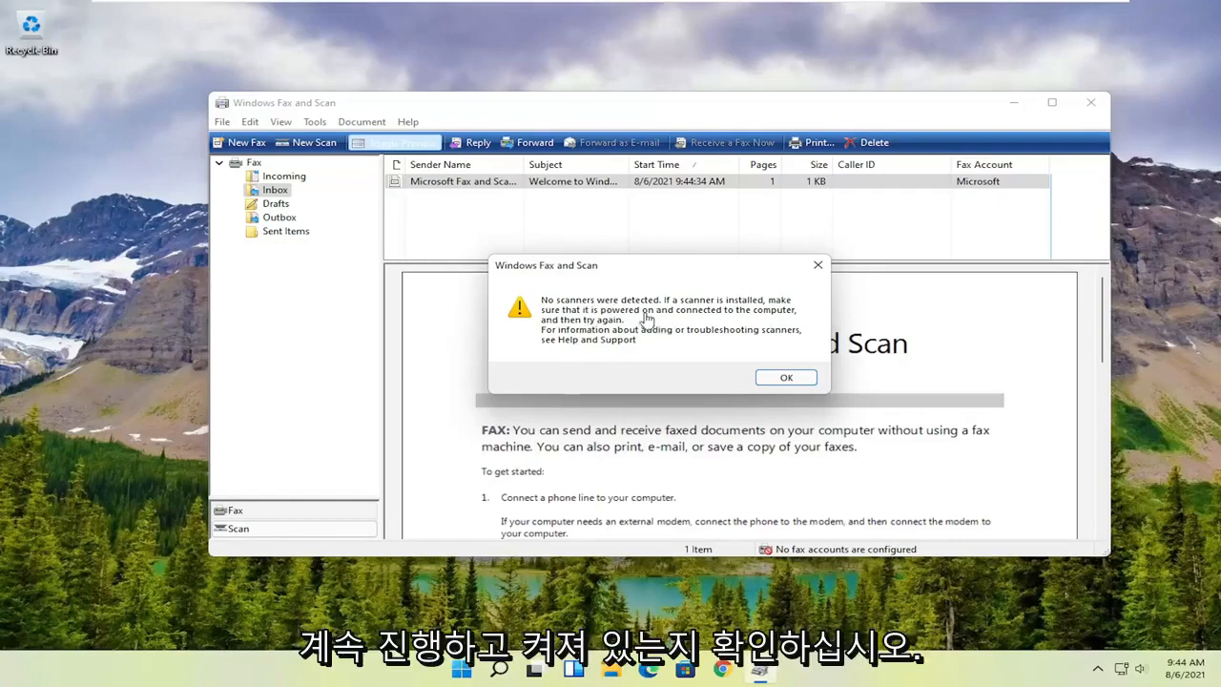
{"action": "mouse_move", "coordinate": [599, 286]}
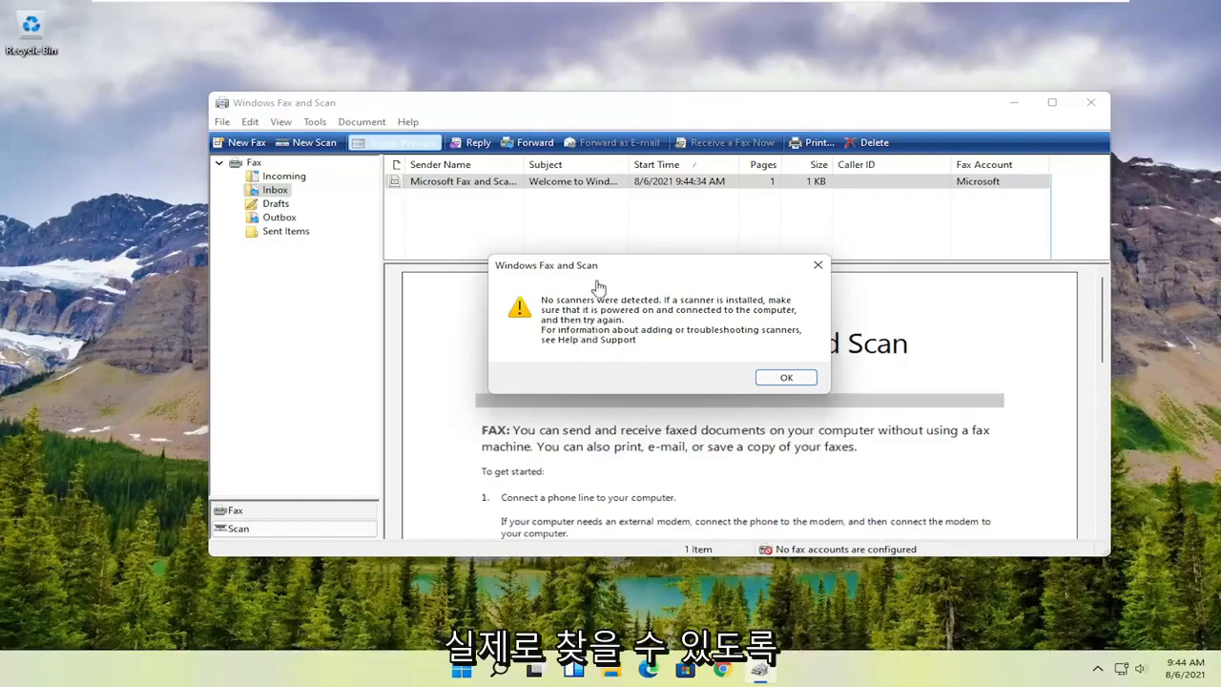
{"action": "mouse_move", "coordinate": [747, 252]}
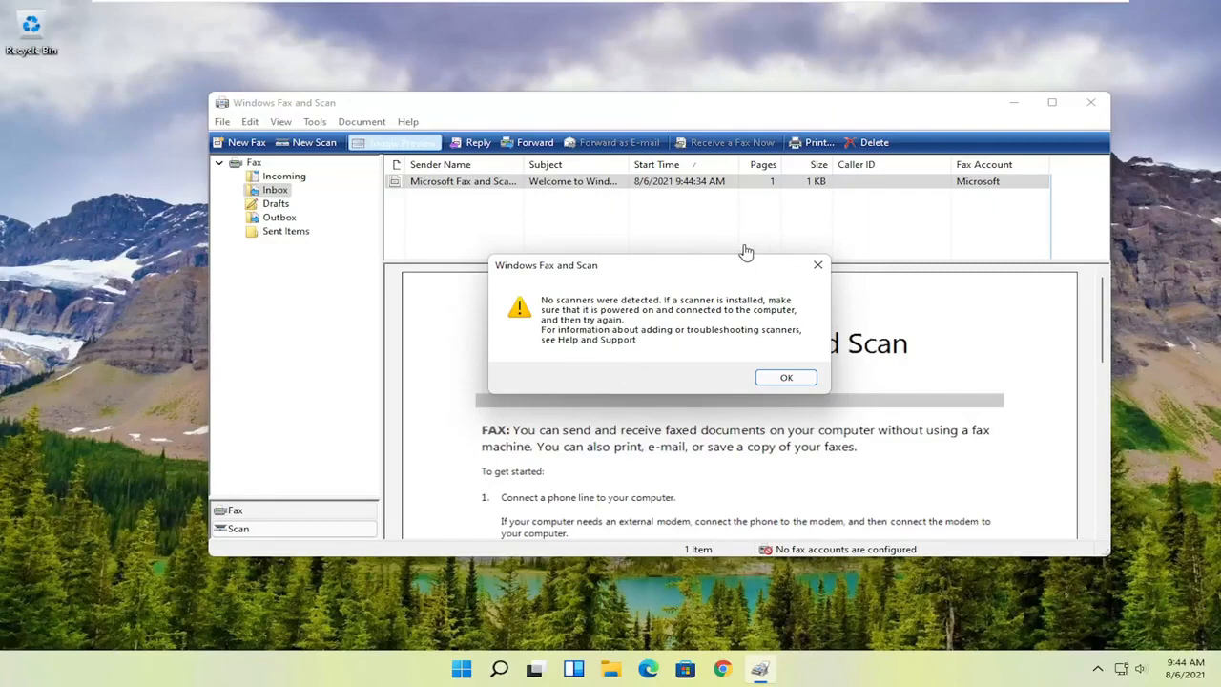
{"action": "mouse_move", "coordinate": [725, 260]}
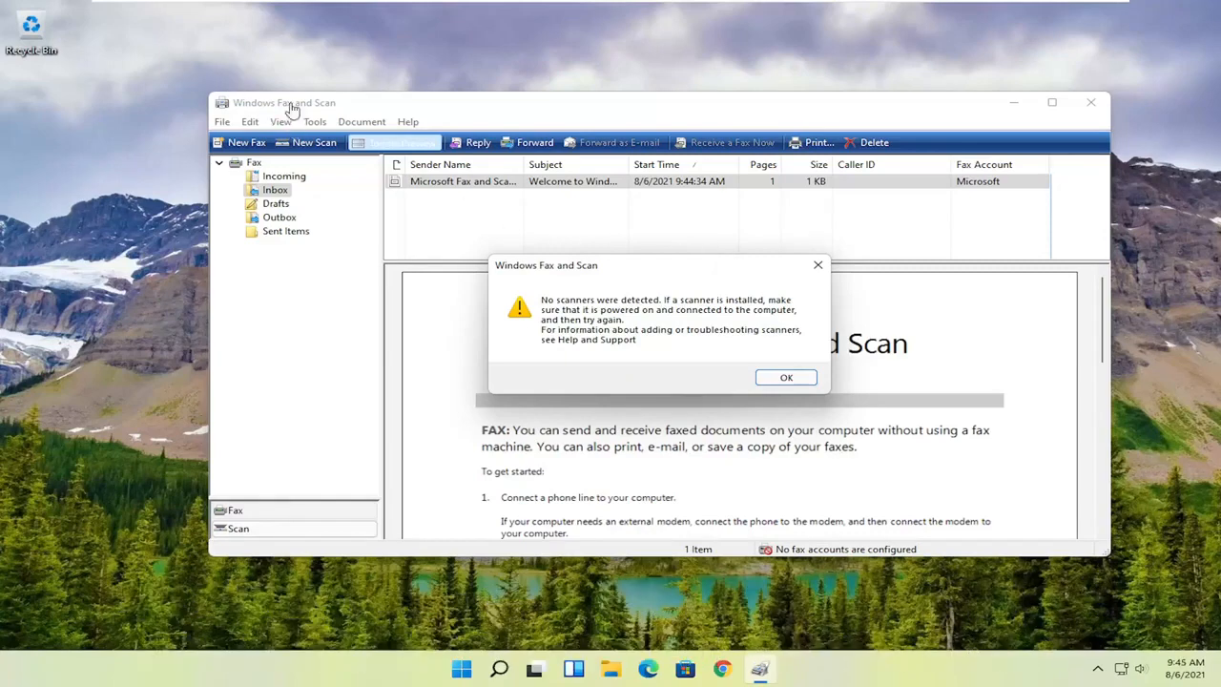
{"action": "mouse_move", "coordinate": [336, 214]}
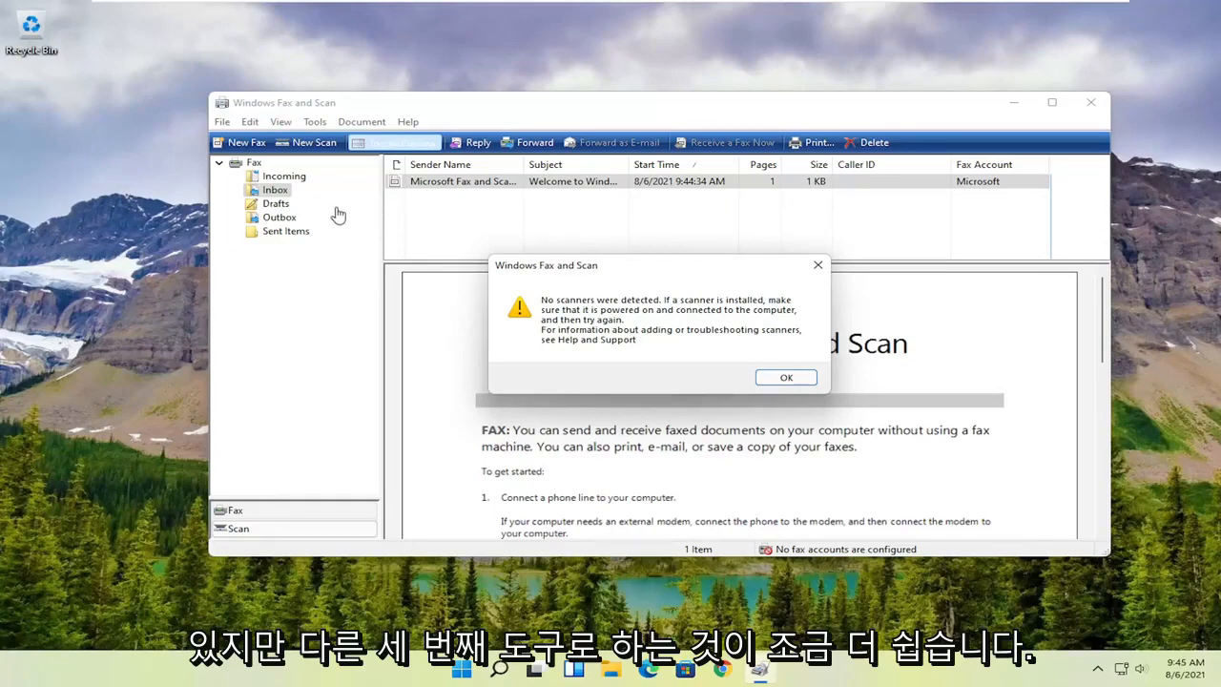
{"action": "mouse_move", "coordinate": [355, 236]}
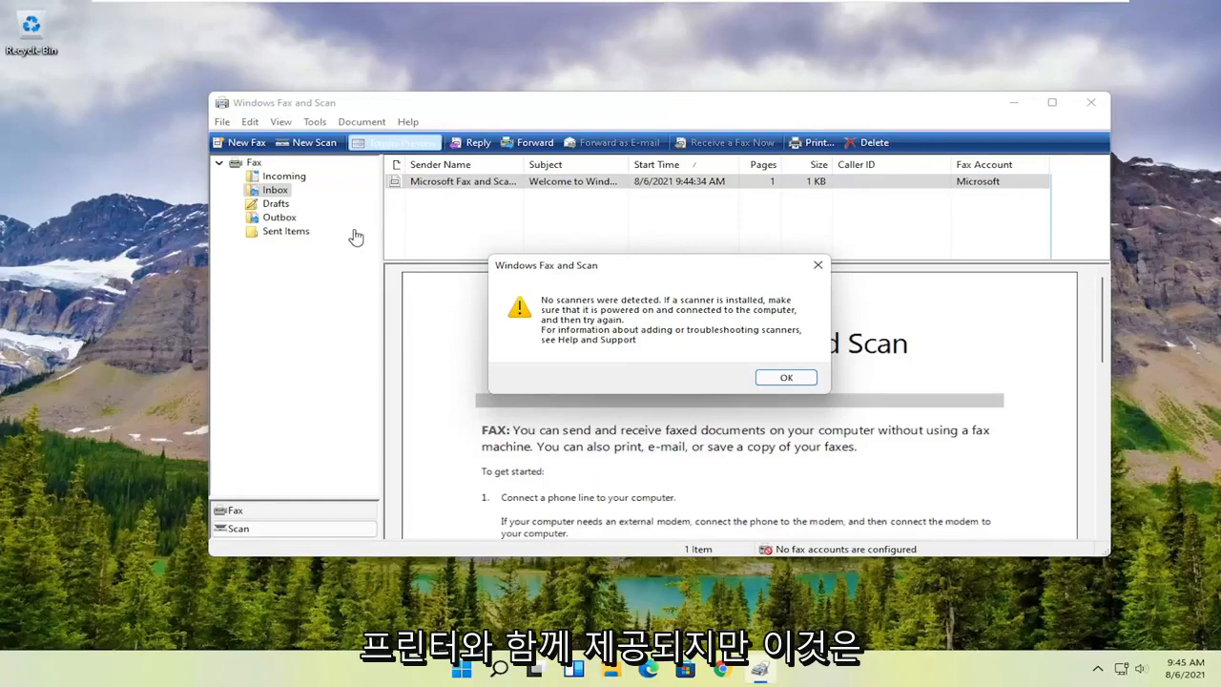
{"action": "mouse_move", "coordinate": [118, 134]}
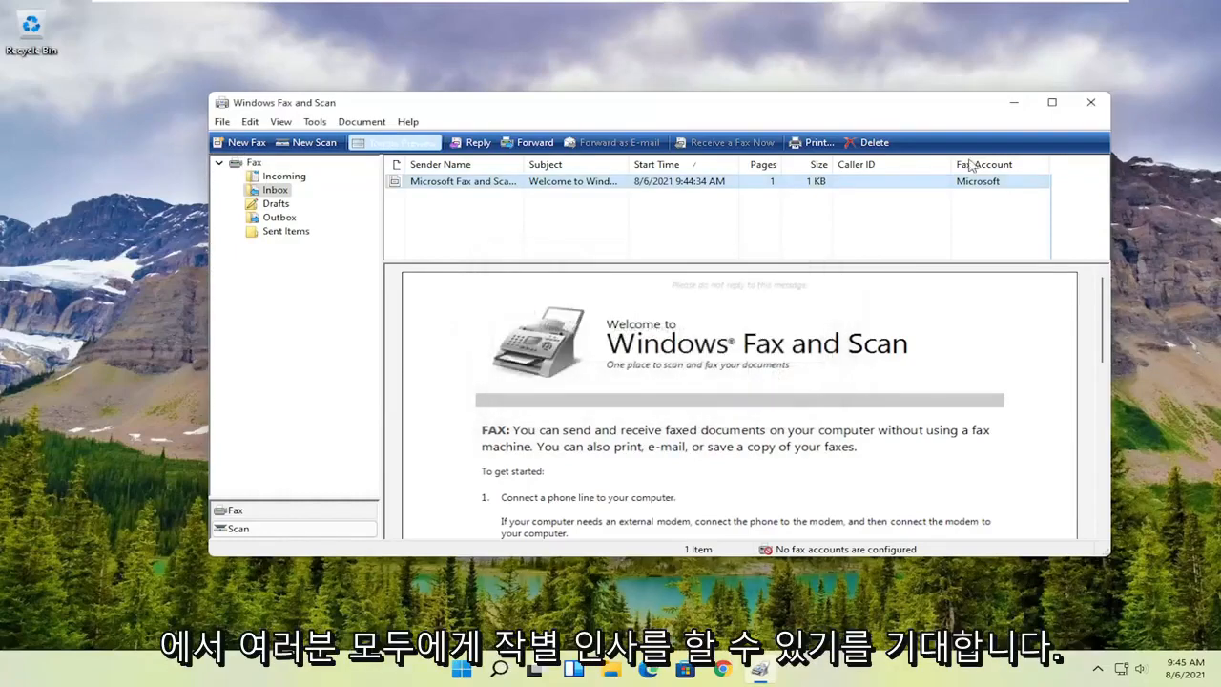
- Close Windows Fax and Scan after the 'No scanners were detected' warning, returning to the desktop
{"action": "left_click", "coordinate": [1091, 102]}
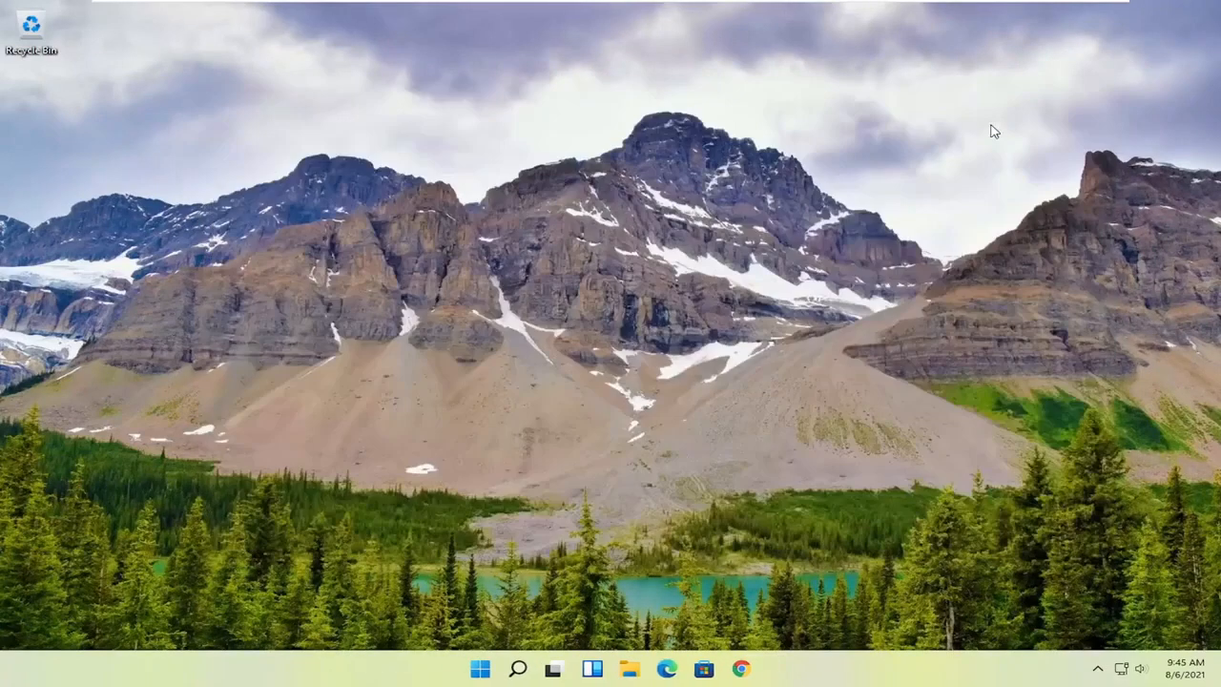